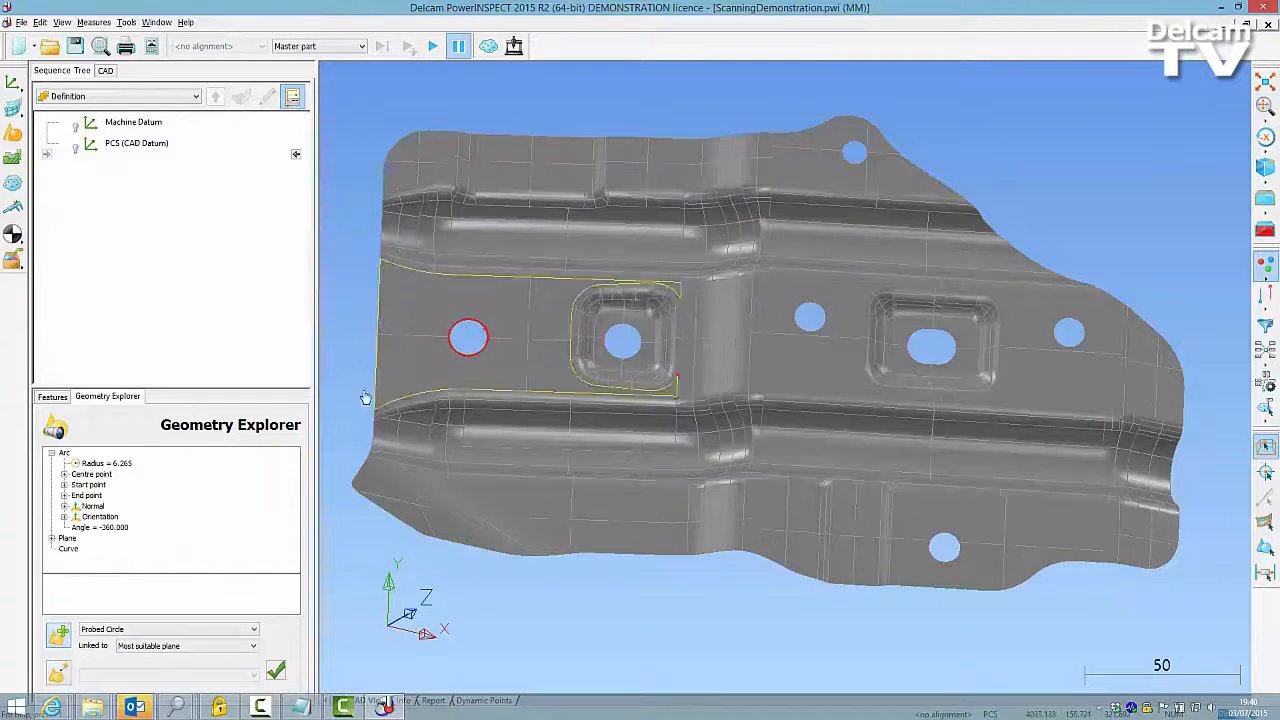
Switch the circle feature type from Probed Circle to Point Cloud Circle - Extracted from Clouds.
{"action": "left_click", "coordinate": [250, 629]}
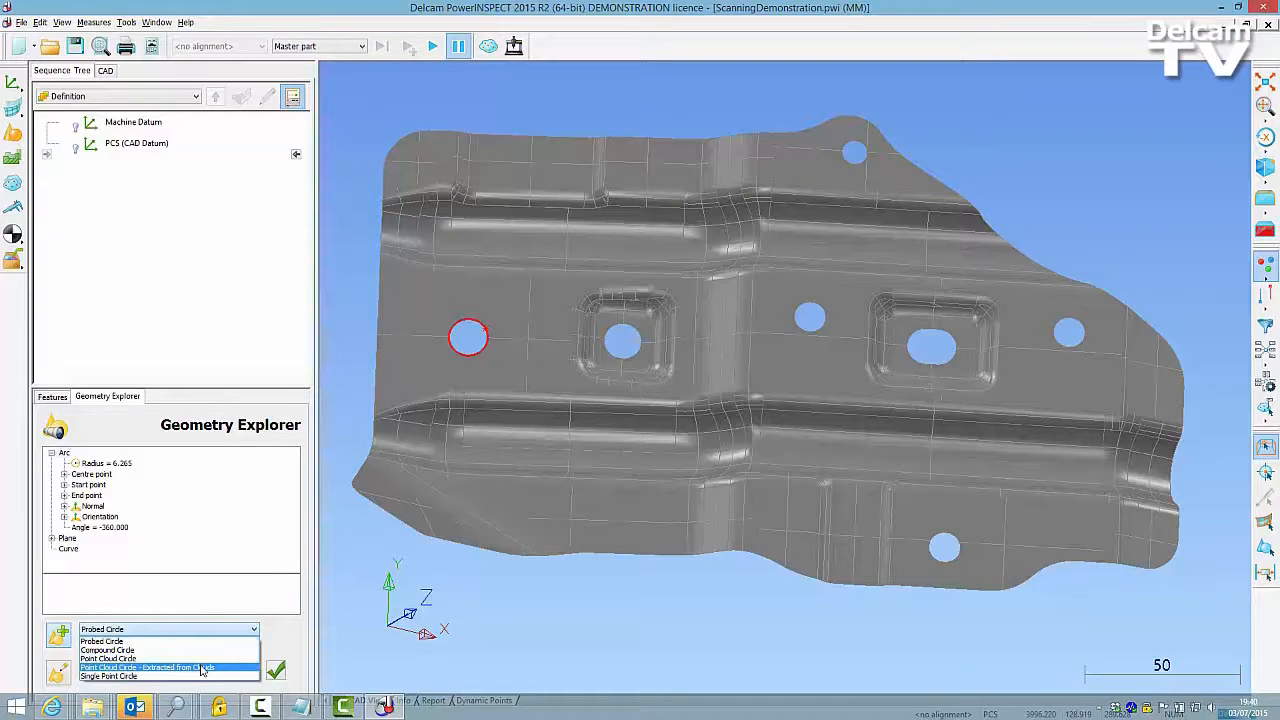
{"action": "left_click", "coordinate": [148, 667]}
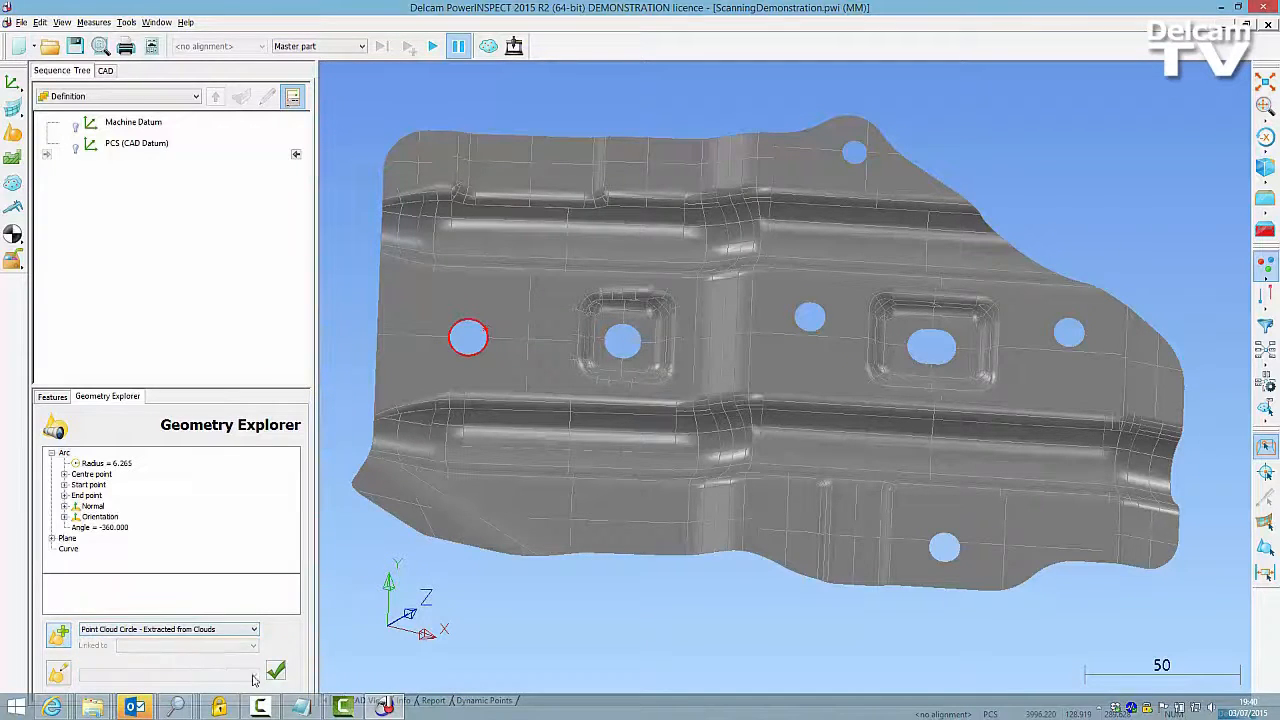
{"action": "left_click", "coordinate": [276, 670]}
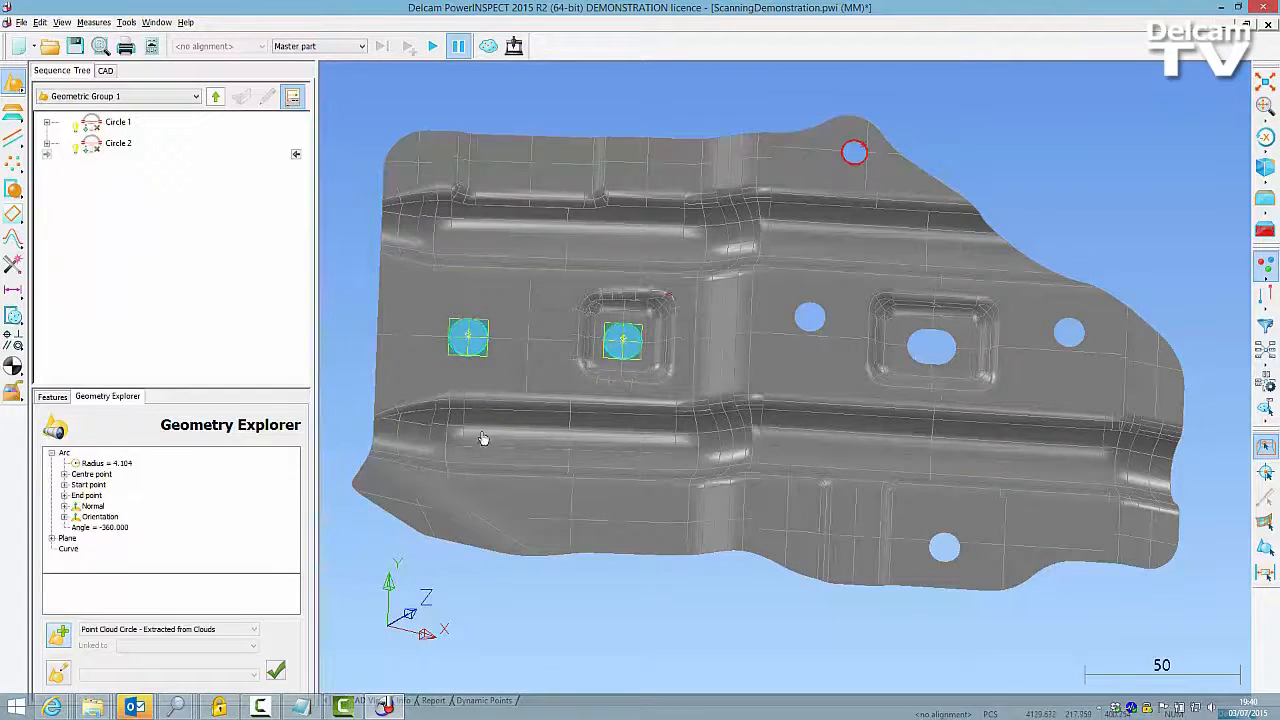
Extract circles from the remaining holes, including the slot, to complete Circles 1–7.
{"action": "left_click", "coordinate": [810, 317]}
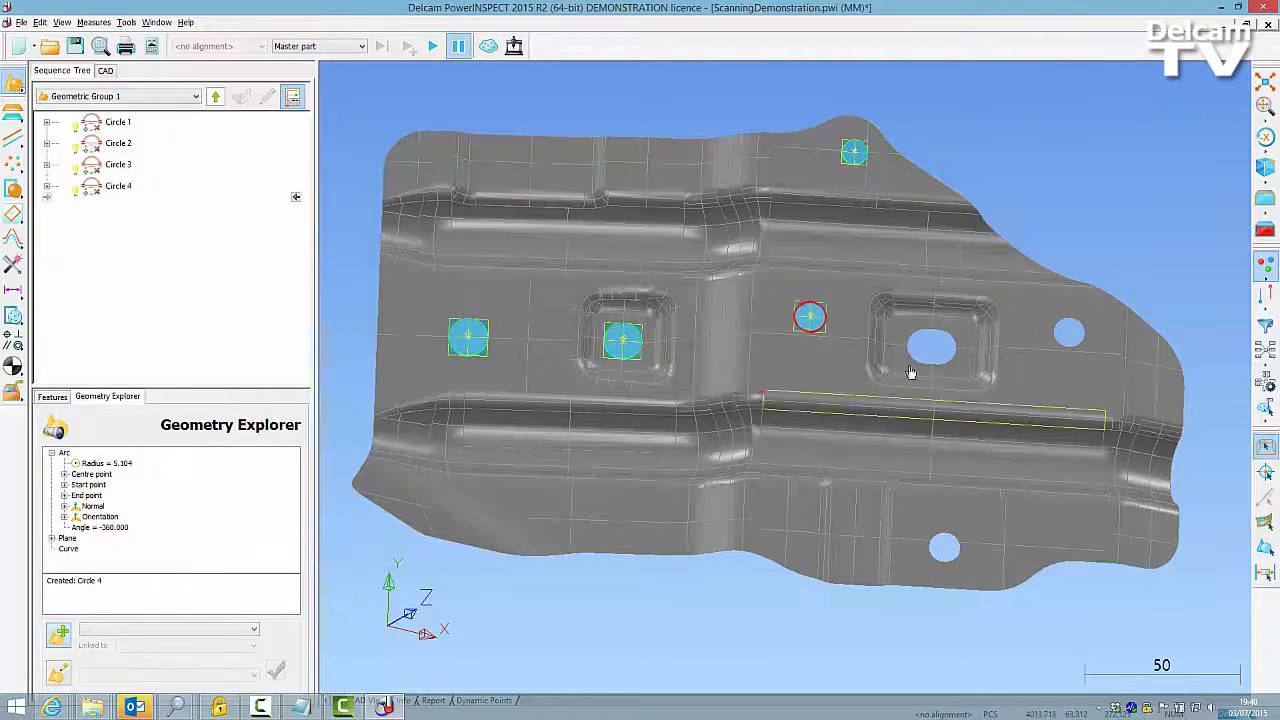
{"action": "left_click", "coordinate": [277, 670]}
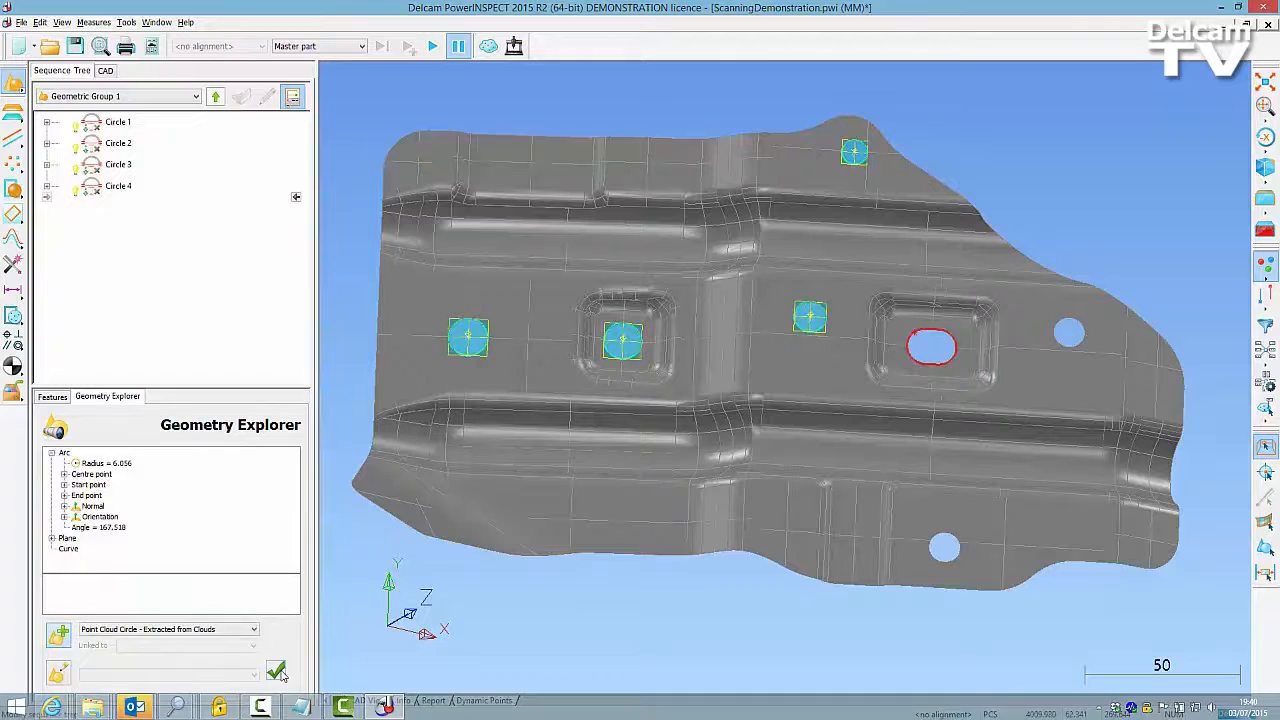
{"action": "left_click", "coordinate": [276, 670]}
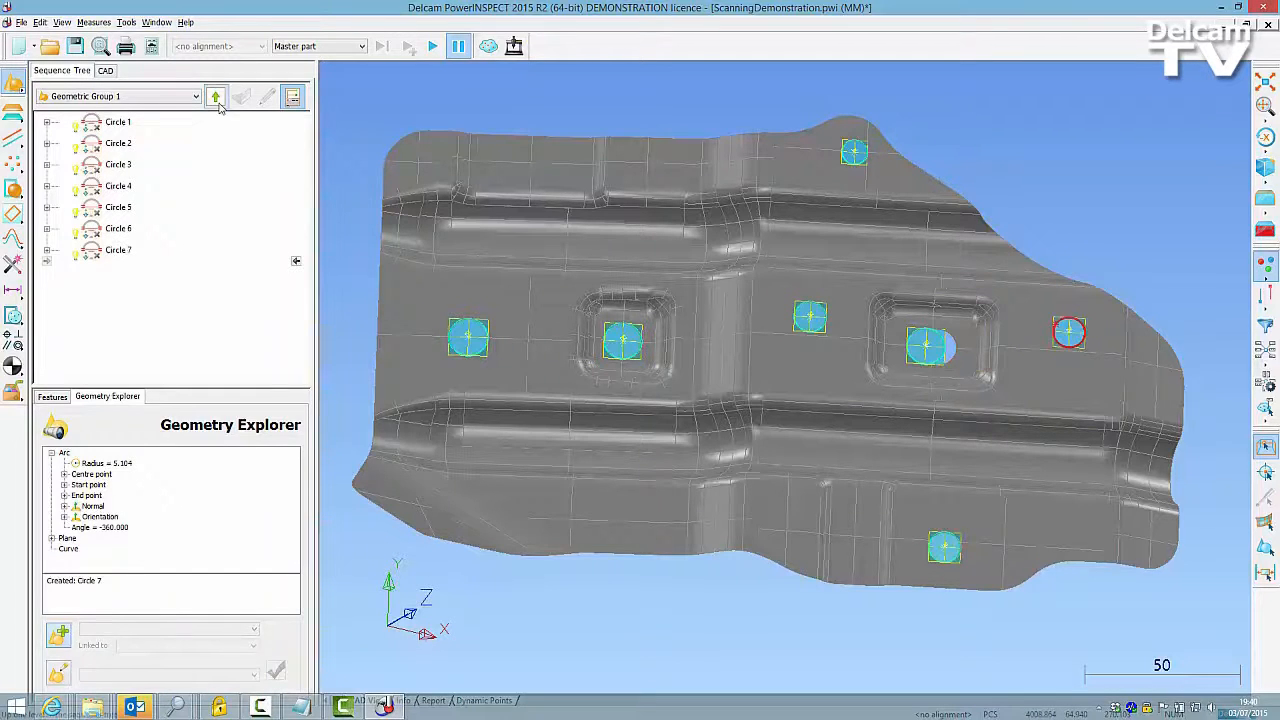
Add Point Cloud Group 1 at the top level of the sequence with default settings.
{"action": "left_click", "coordinate": [215, 96]}
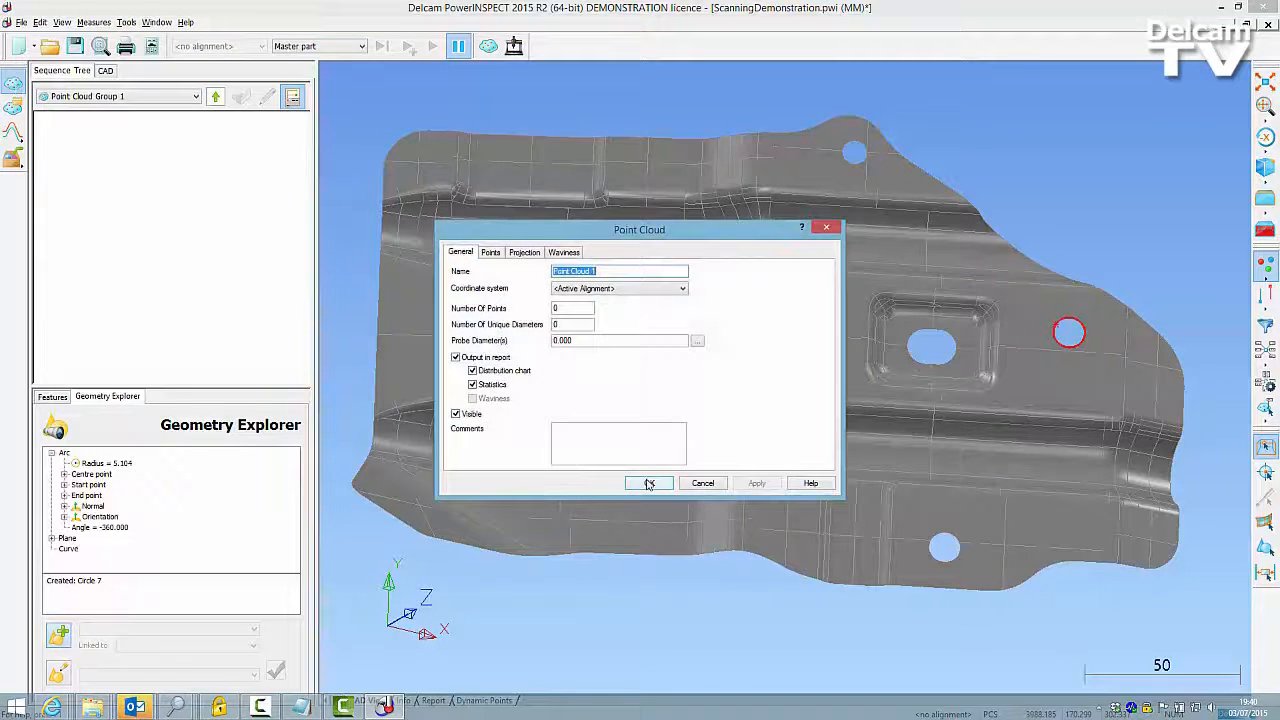
{"action": "left_click", "coordinate": [648, 483]}
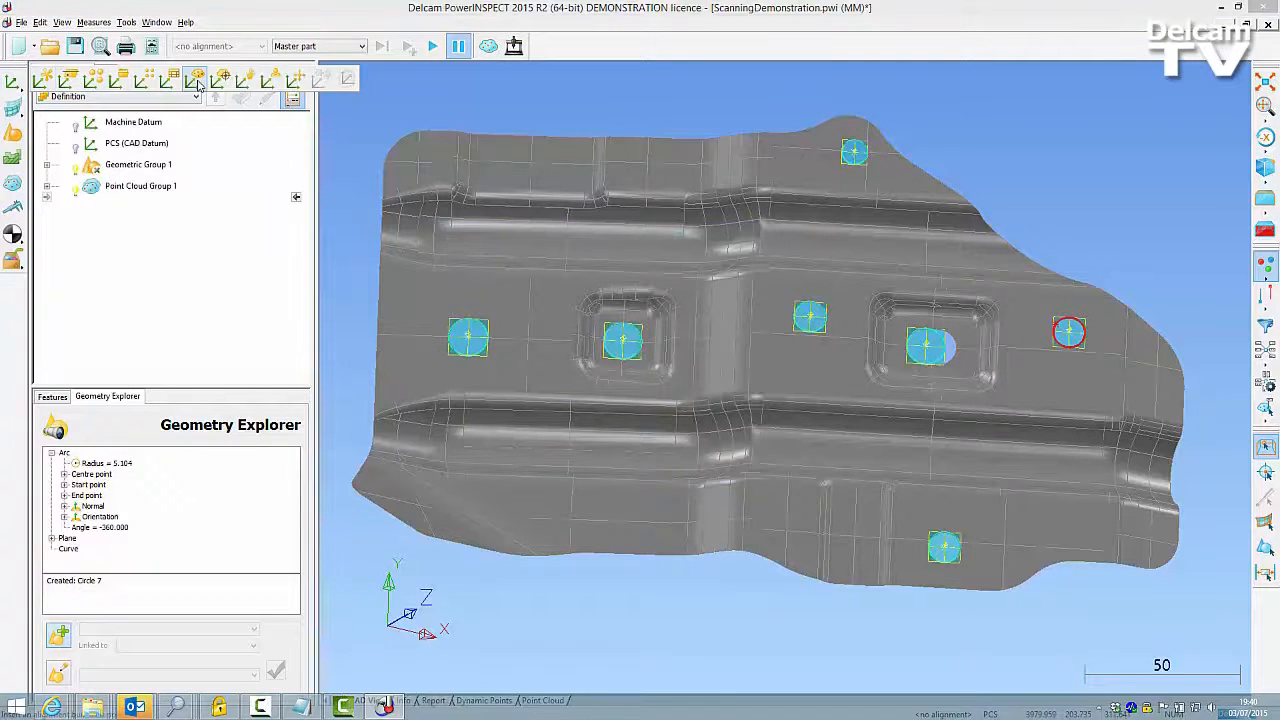
Create Alignment From Point Cloud using Point Cloud 1 as the reference.
{"action": "left_click", "coordinate": [197, 79]}
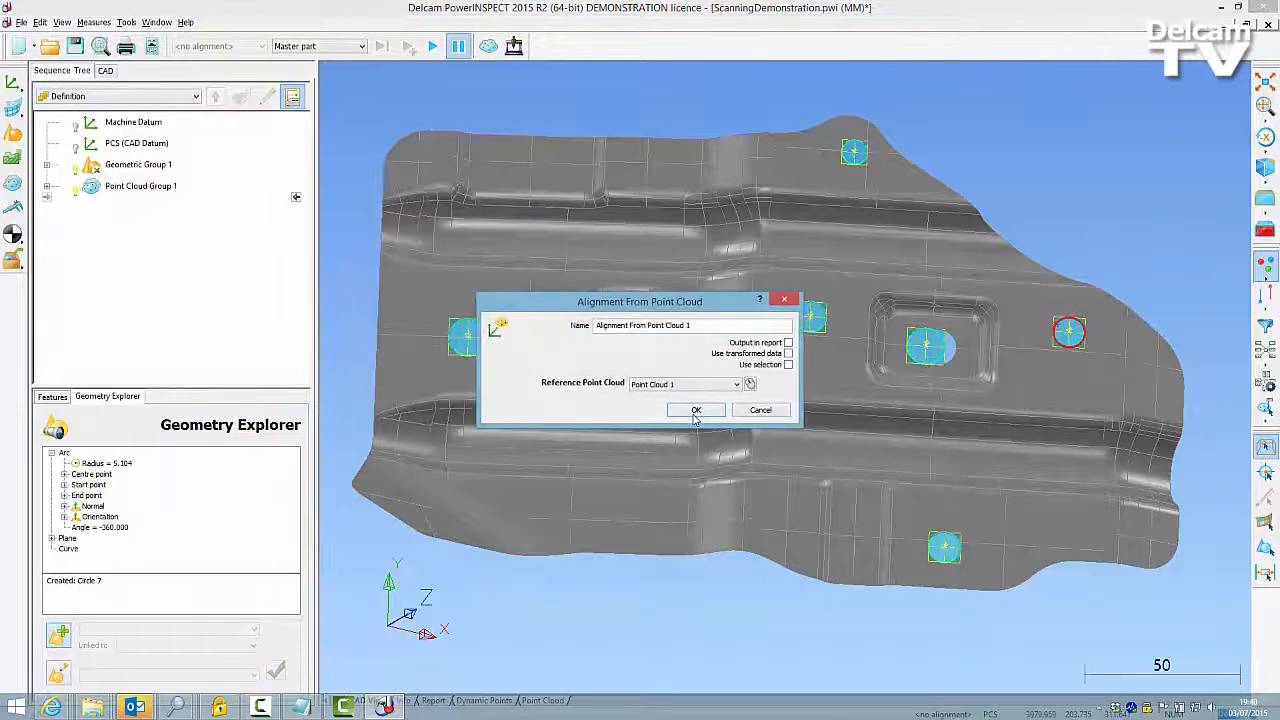
{"action": "left_click", "coordinate": [696, 410]}
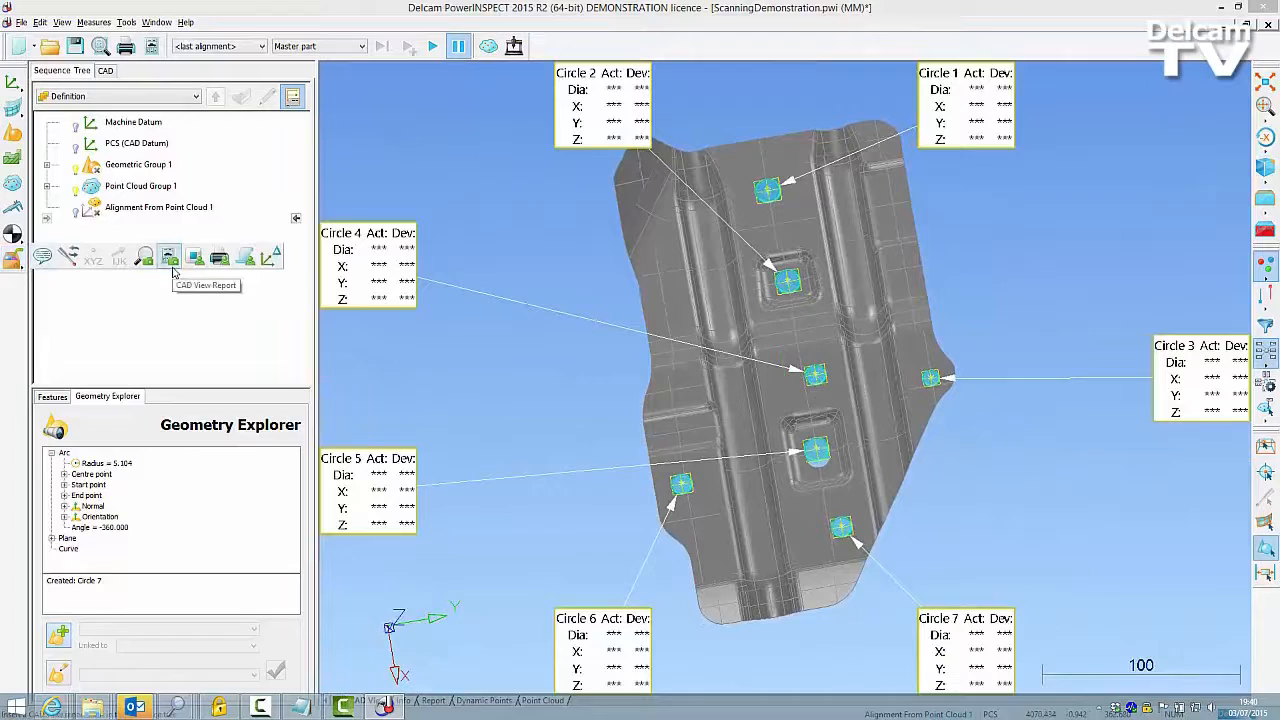
Add CAD View Report 1 with default settings below the alignment.
{"action": "left_click", "coordinate": [169, 257]}
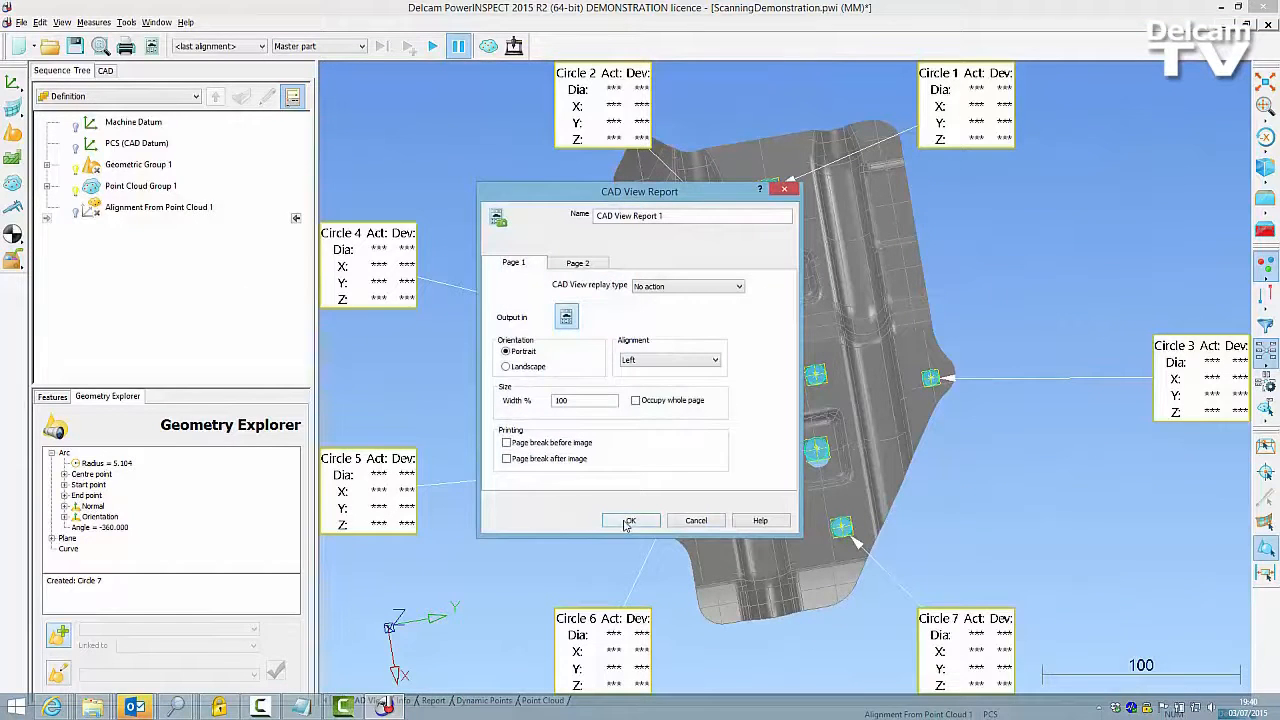
{"action": "left_click", "coordinate": [630, 520]}
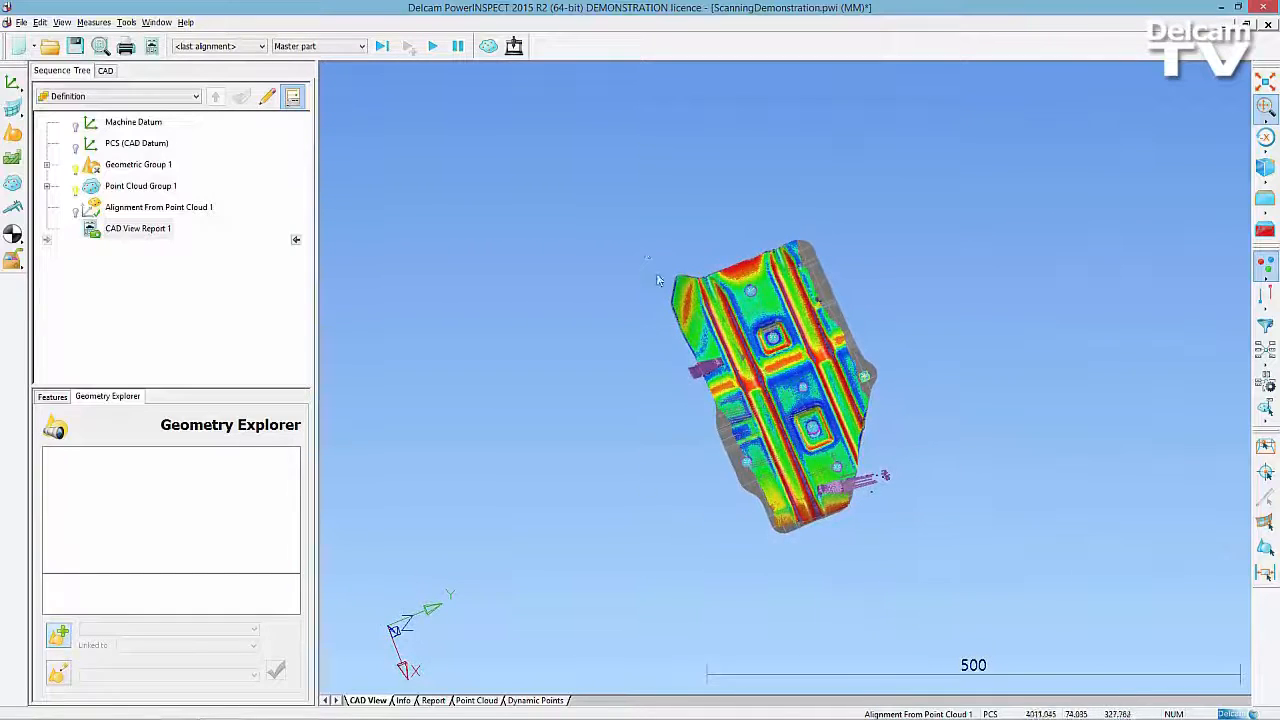
Zoom into the colour deviation map, apply the point cloud display filter, and scroll the report.
{"action": "left_click_drag", "start_coordinate": [648, 258], "coordinate": [910, 565]}
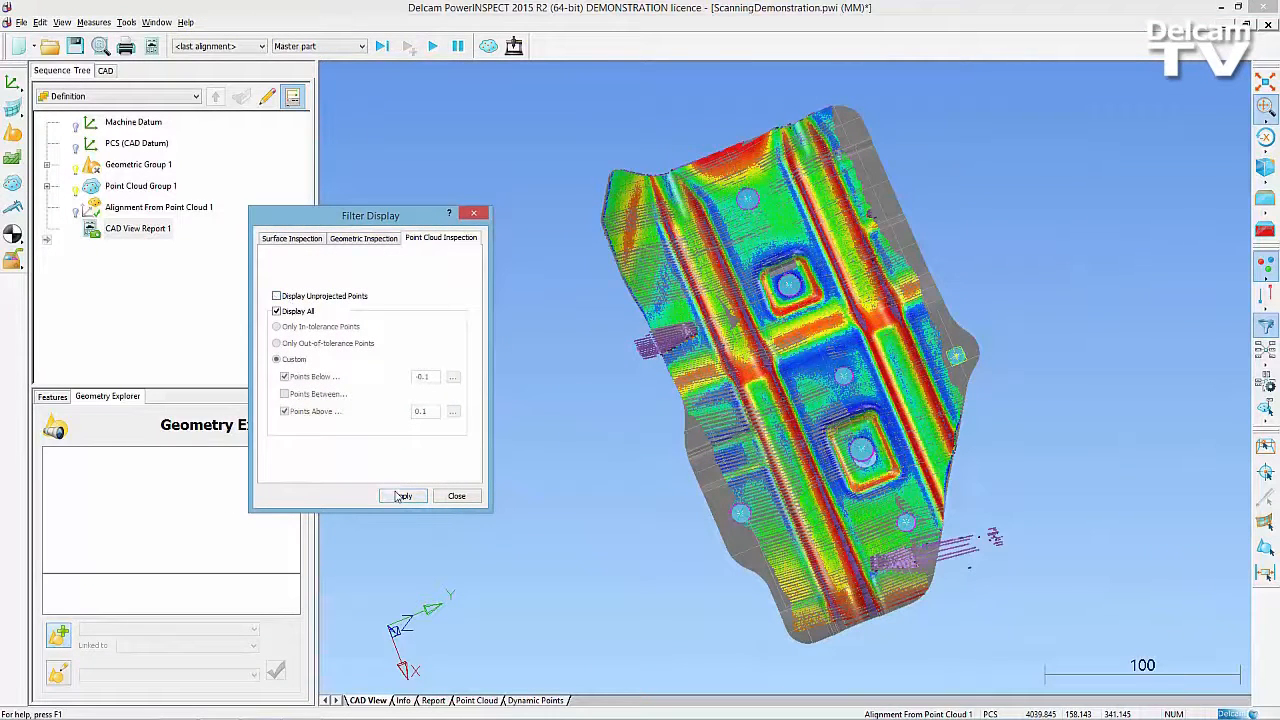
{"action": "left_click", "coordinate": [402, 496]}
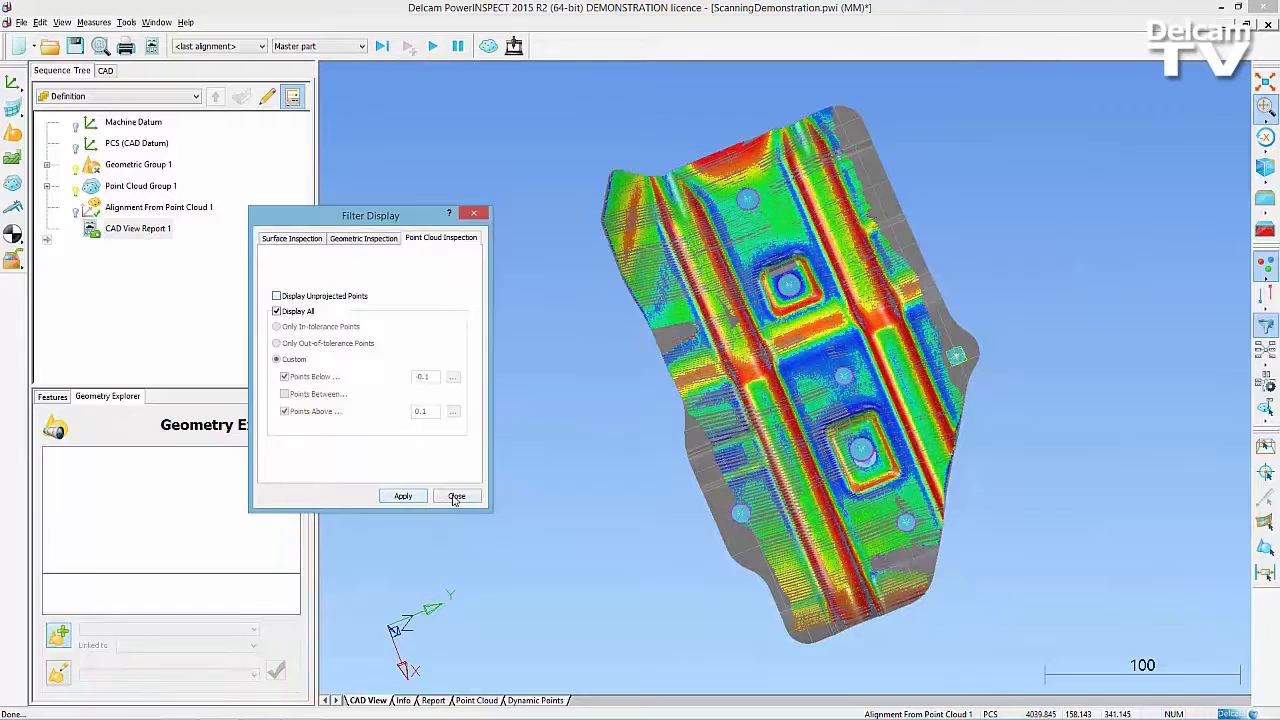
{"action": "left_click", "coordinate": [456, 496]}
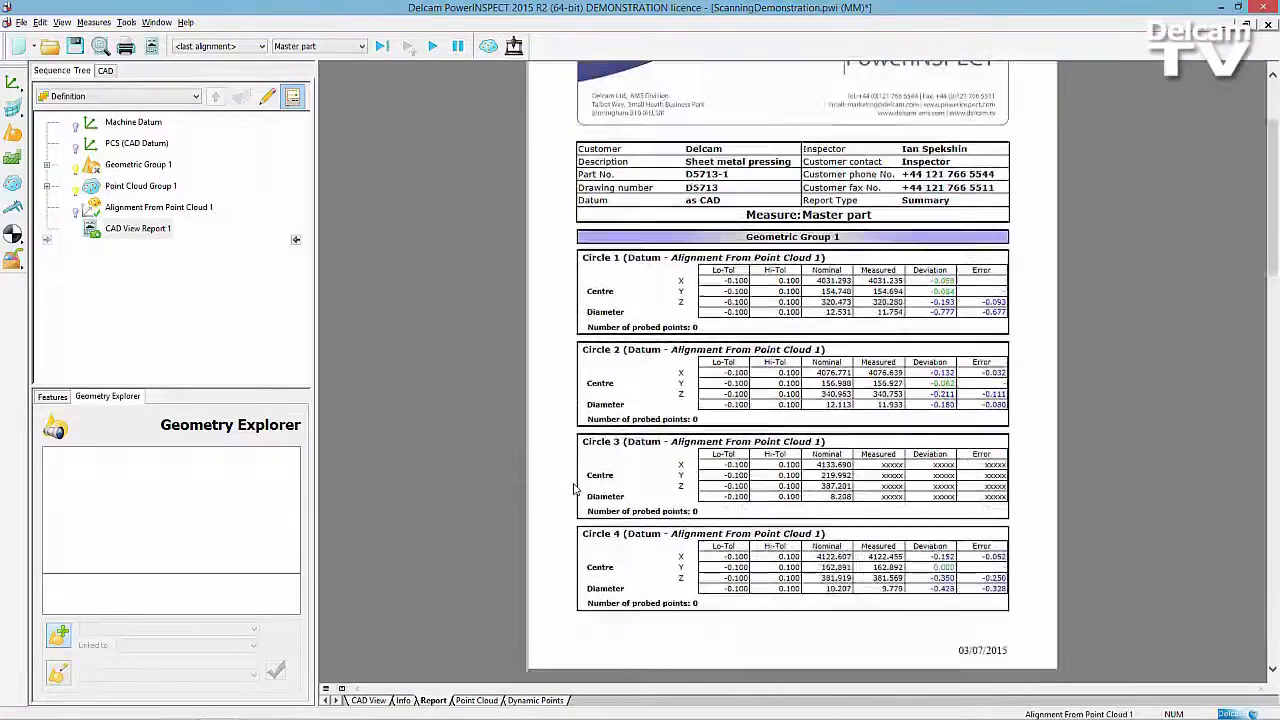
{"action": "scroll", "scroll_direction": "down", "scroll_amount": 3}
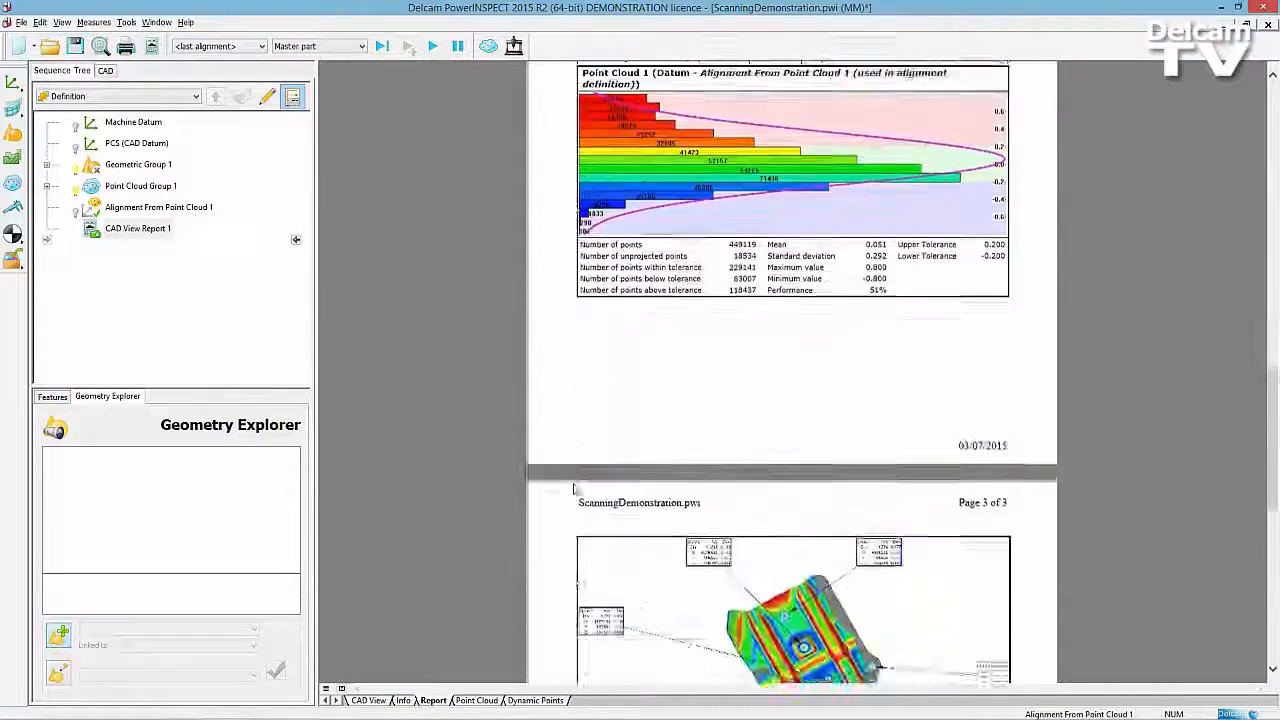